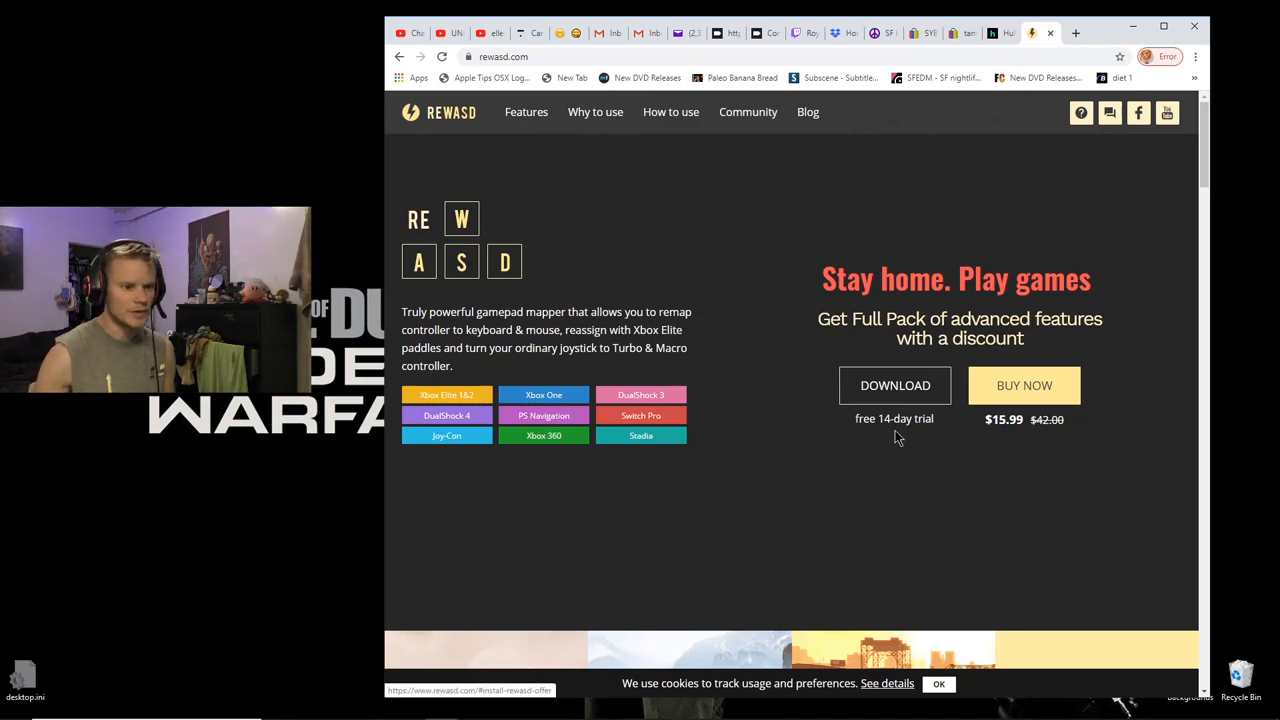
mouse_move(1080, 443)
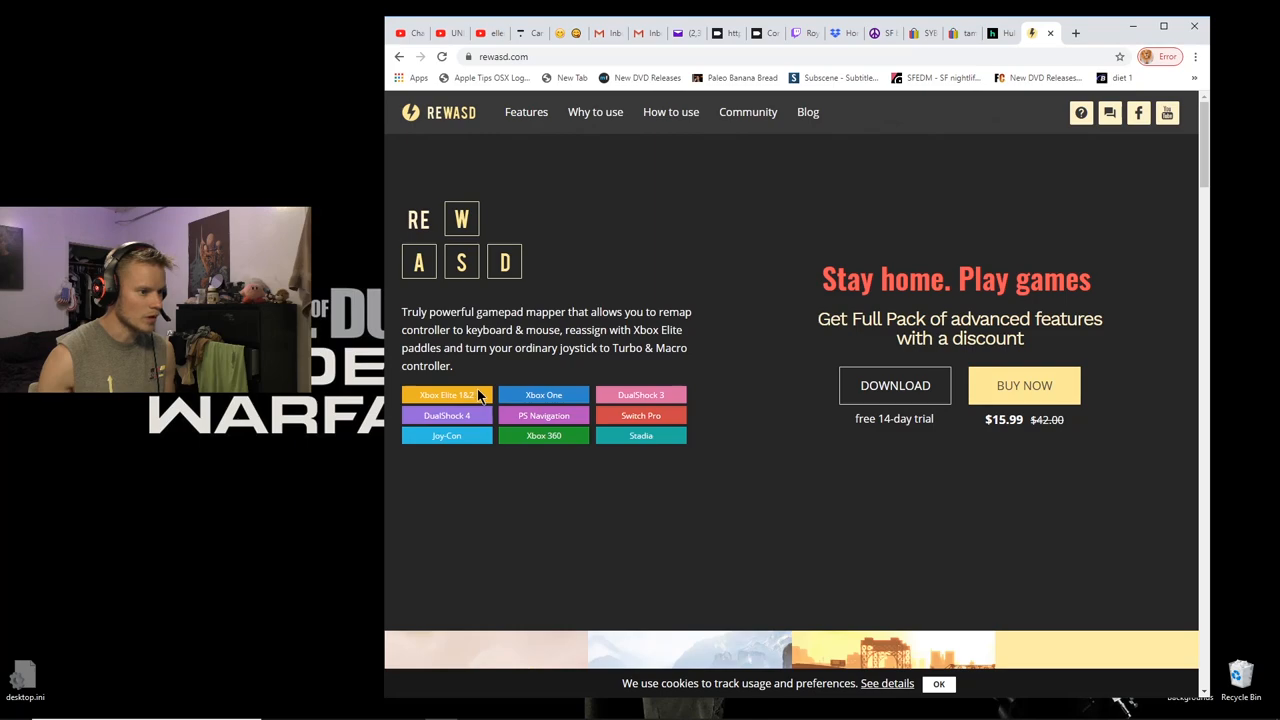
mouse_move(478, 443)
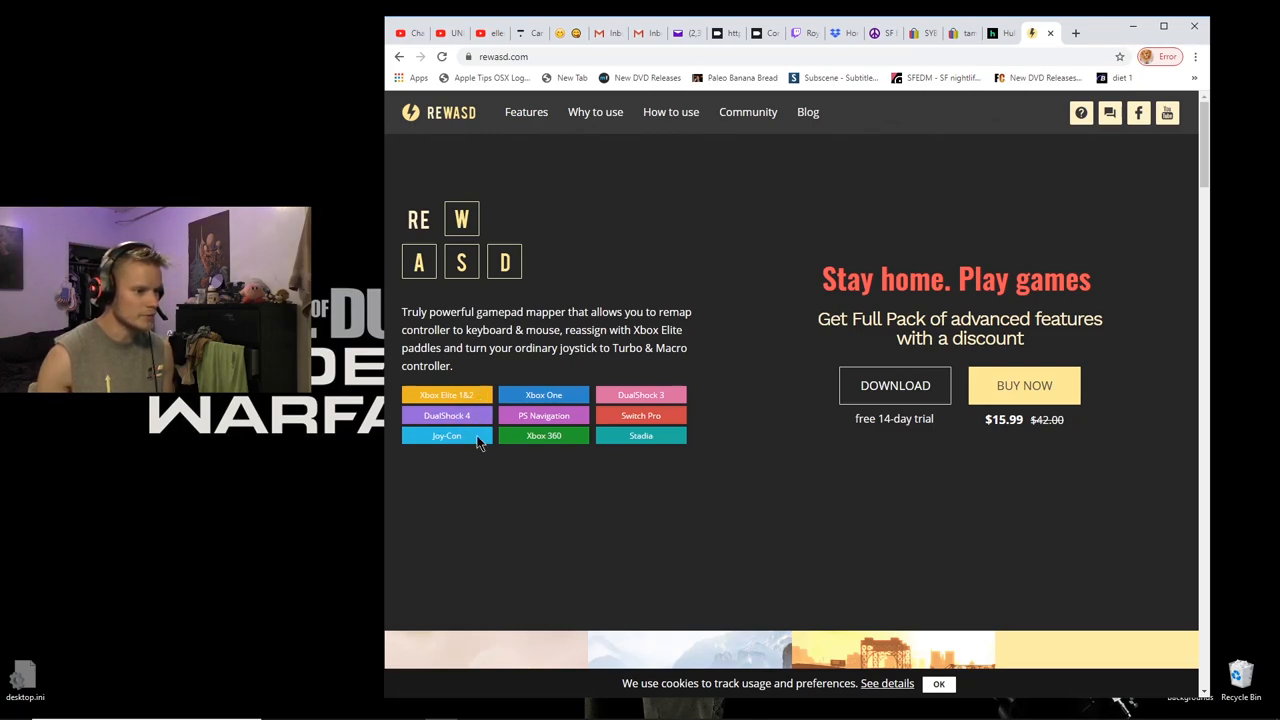
mouse_move(544, 394)
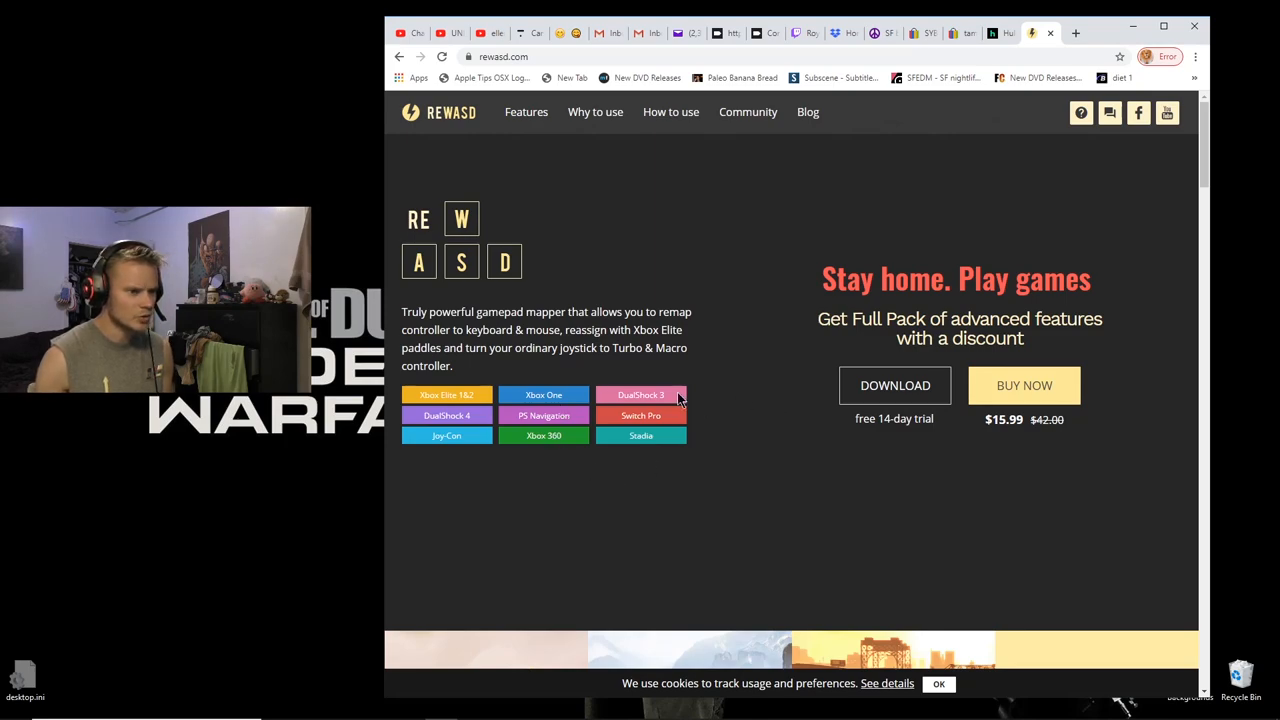
mouse_move(680, 438)
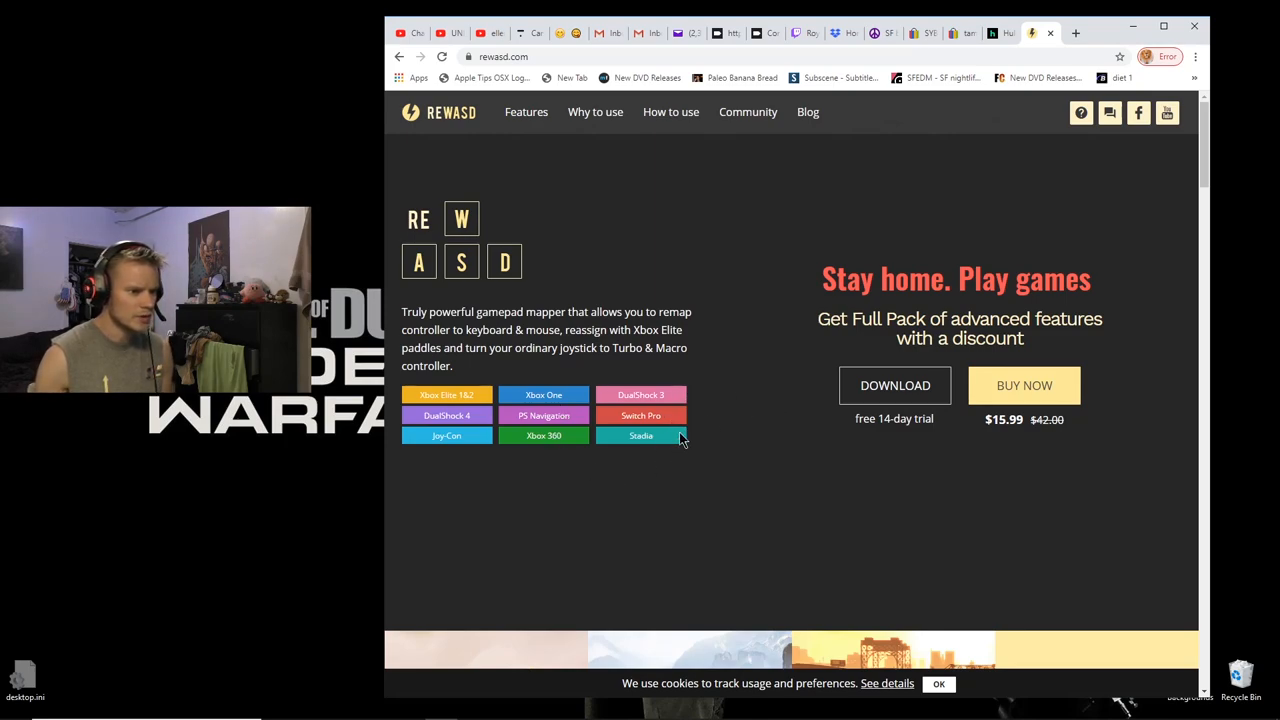
mouse_move(755, 420)
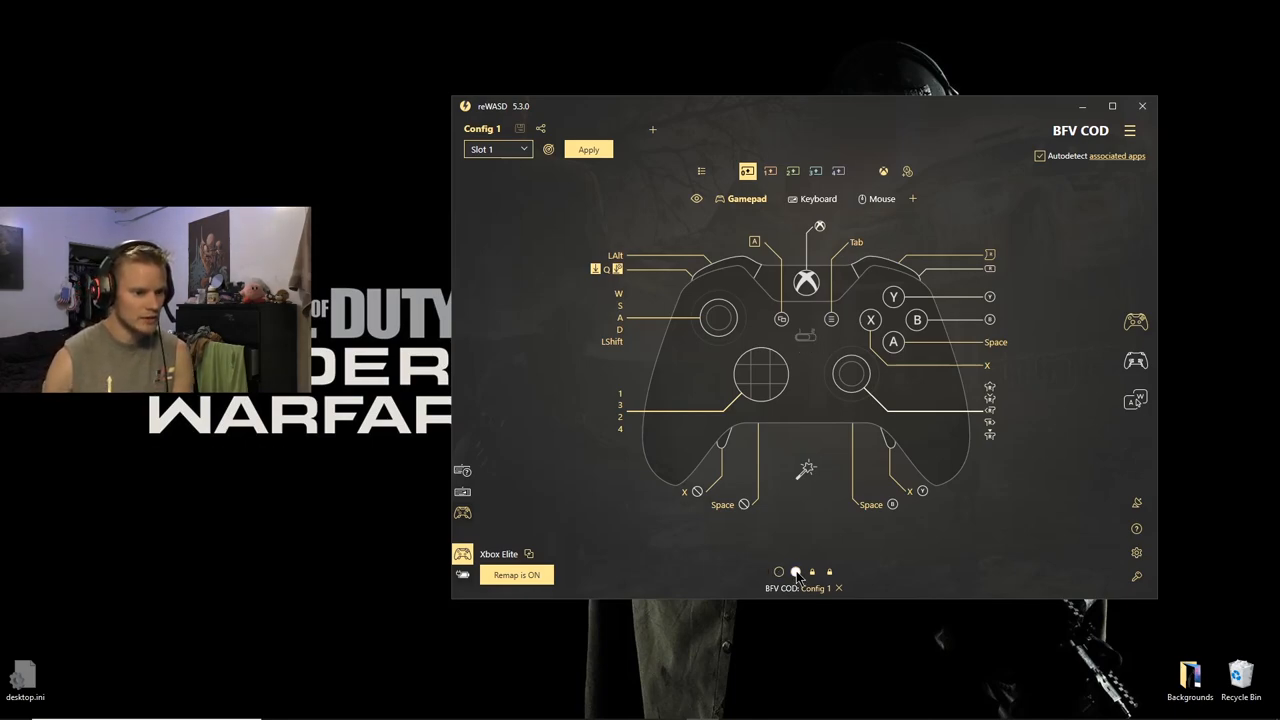
Check an empty shift layer of the config, then return to the main layer
left_click(779, 571)
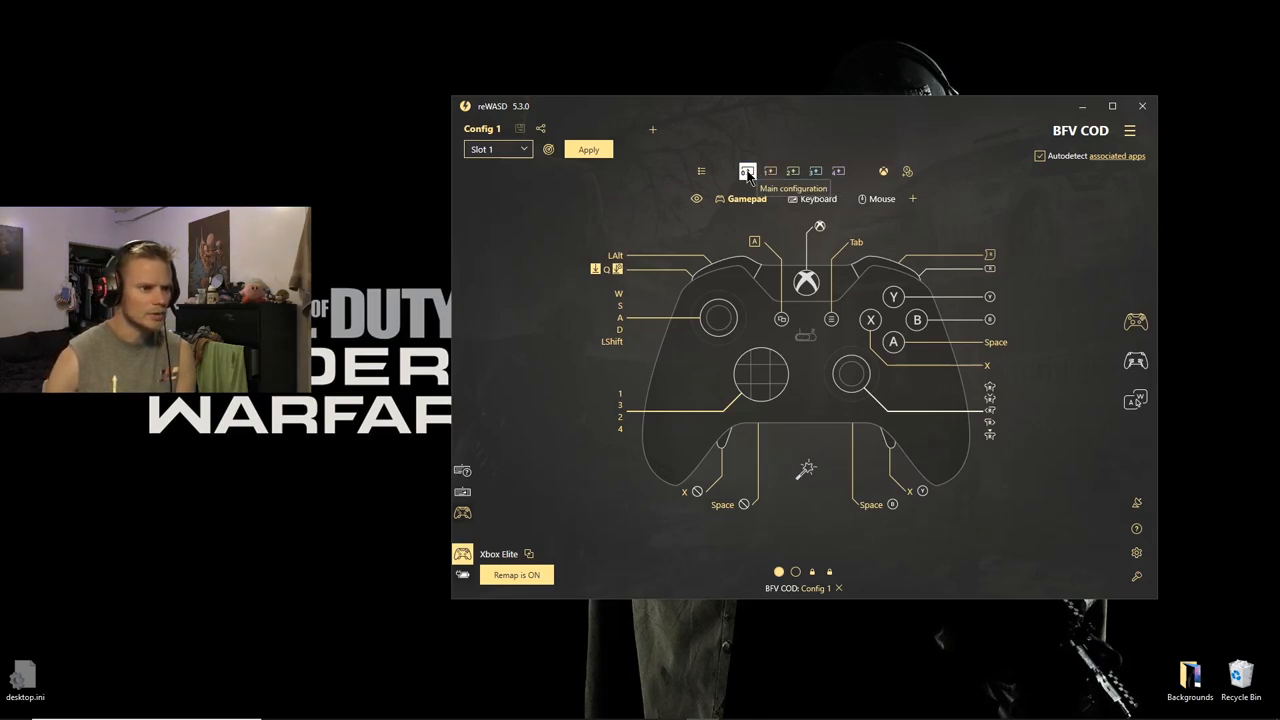
mouse_move(770, 171)
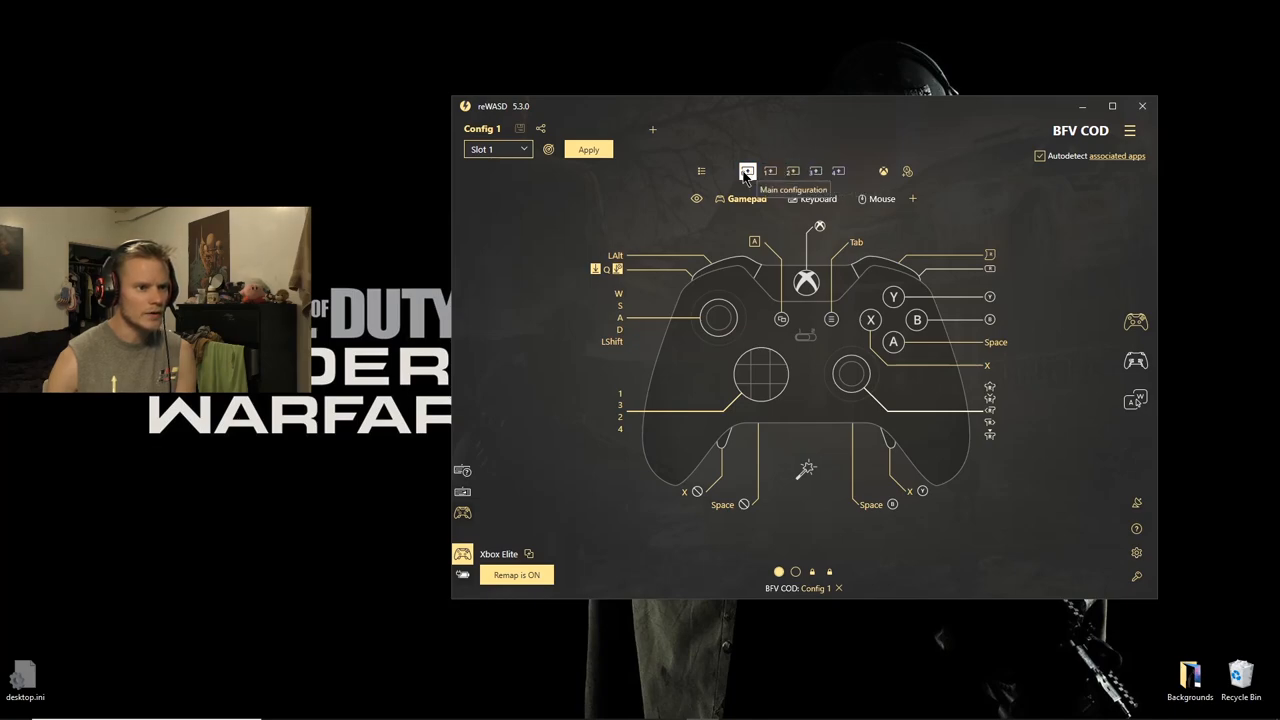
left_click(838, 171)
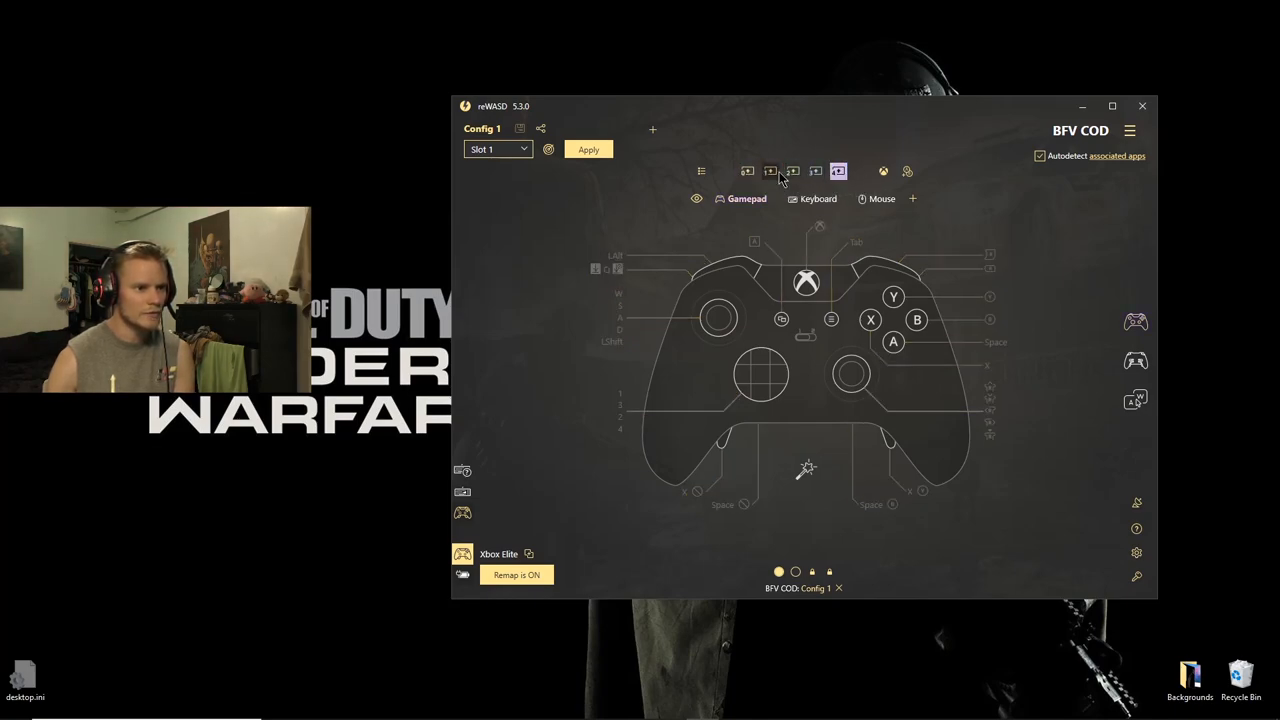
left_click(770, 171)
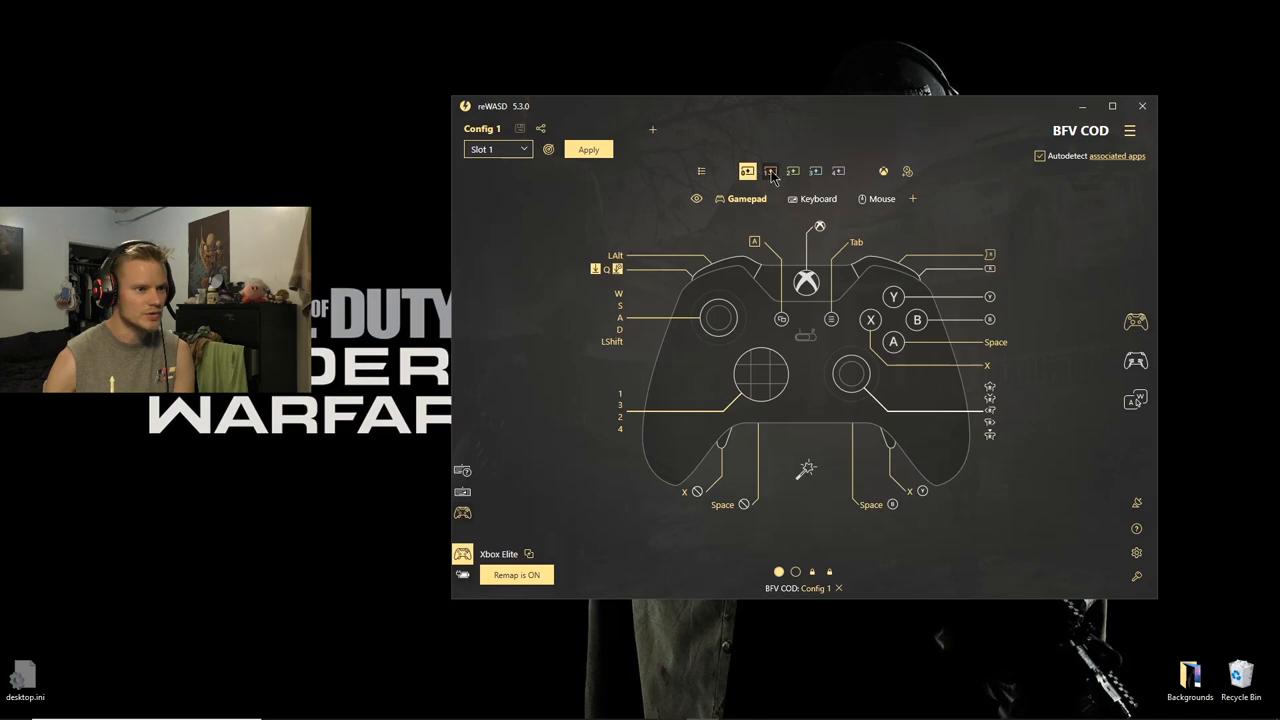
mouse_move(748, 171)
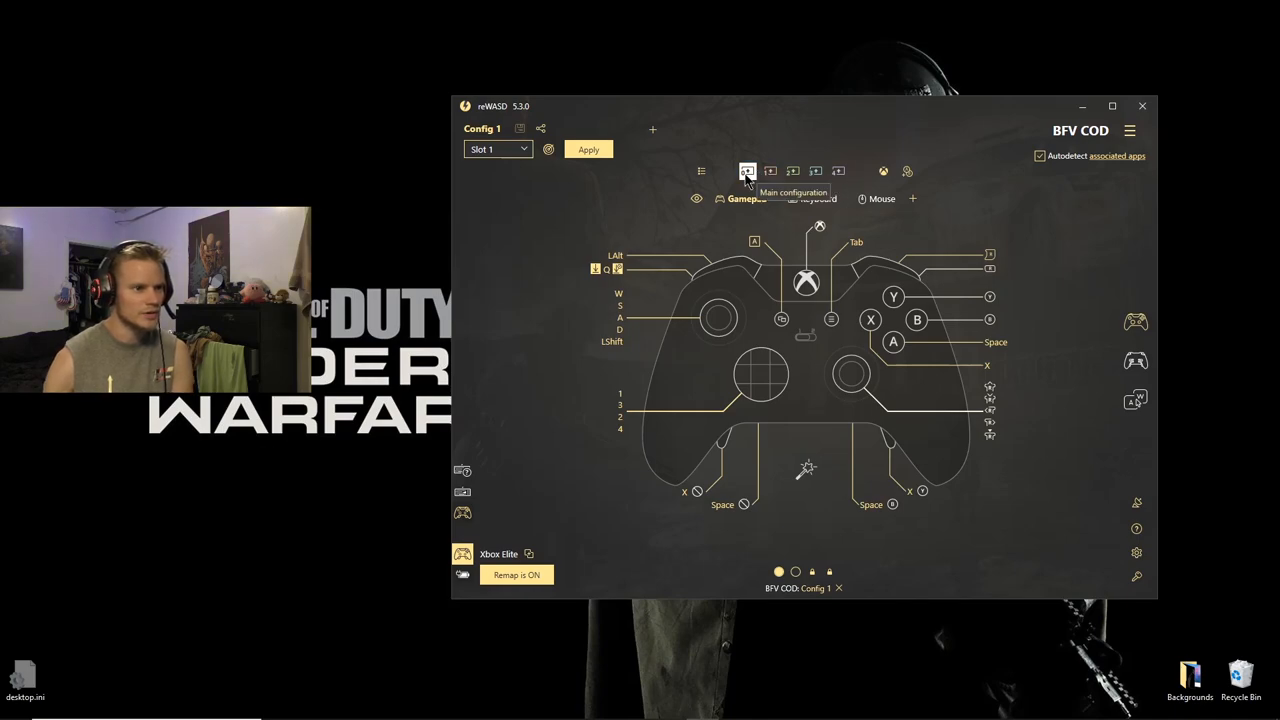
left_click(1129, 130)
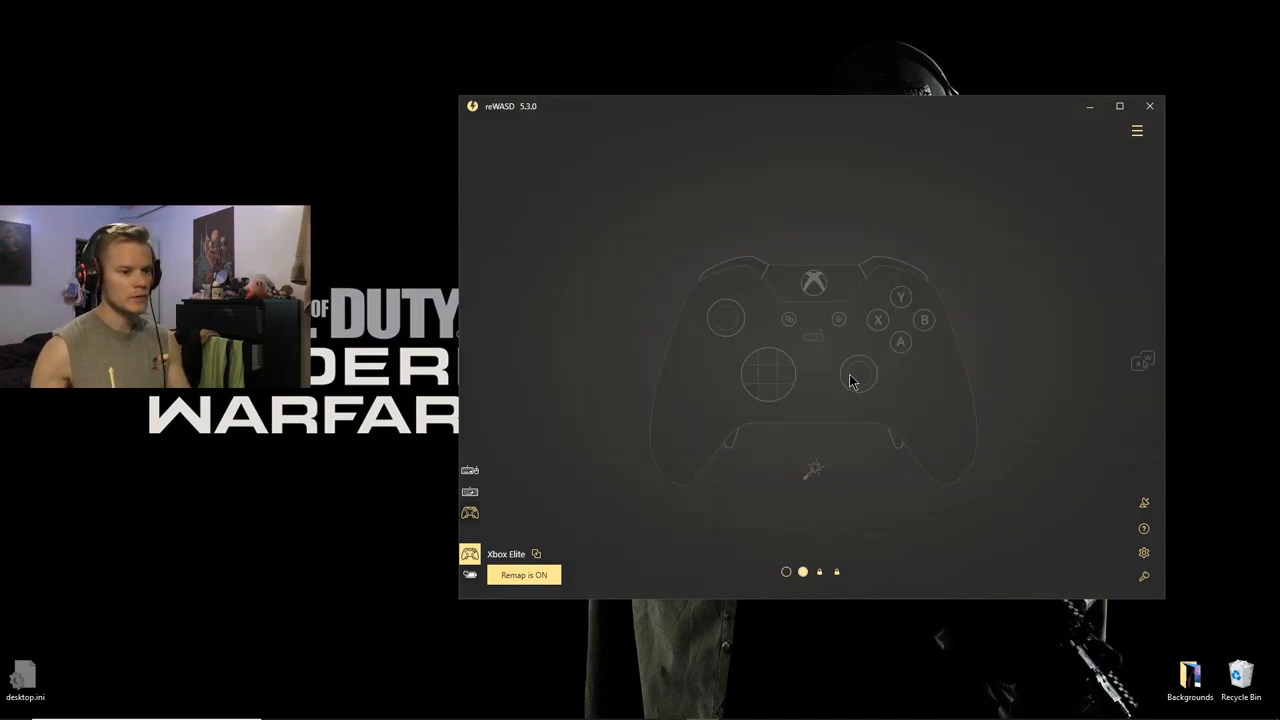
mouse_move(980, 188)
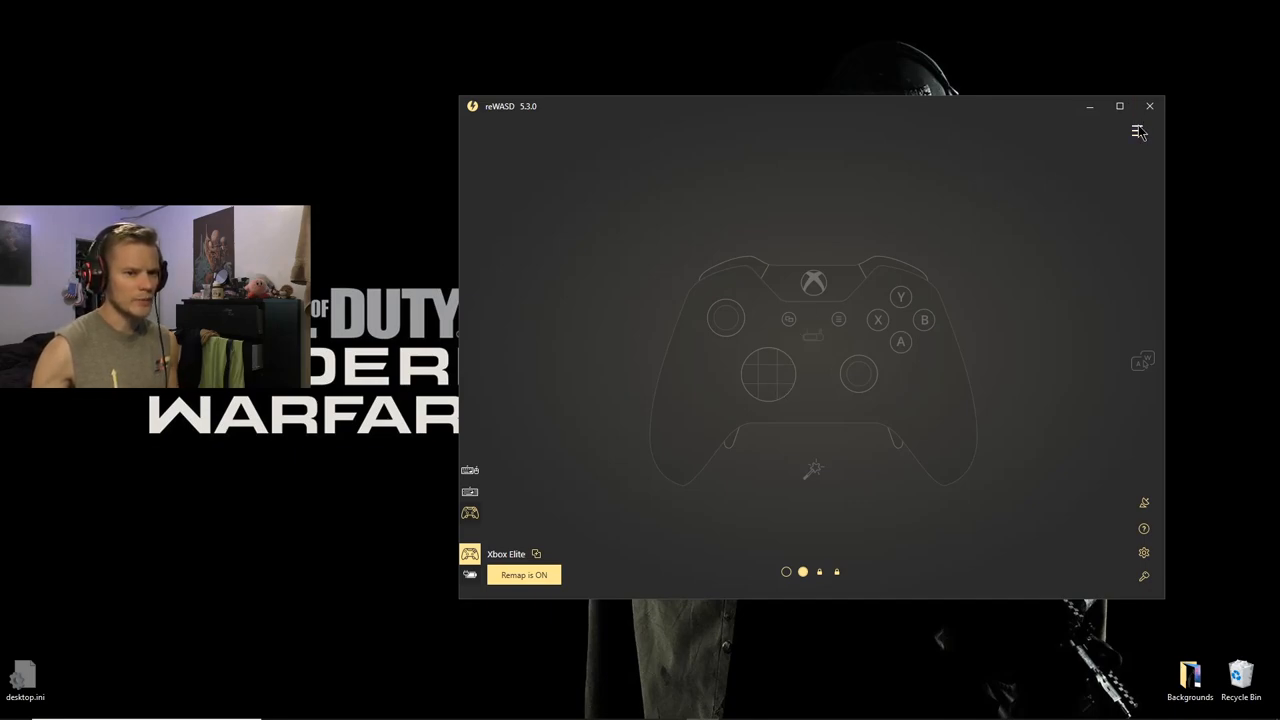
Add a new game profile named dfbvretg with a blank configuration
left_click(1137, 131)
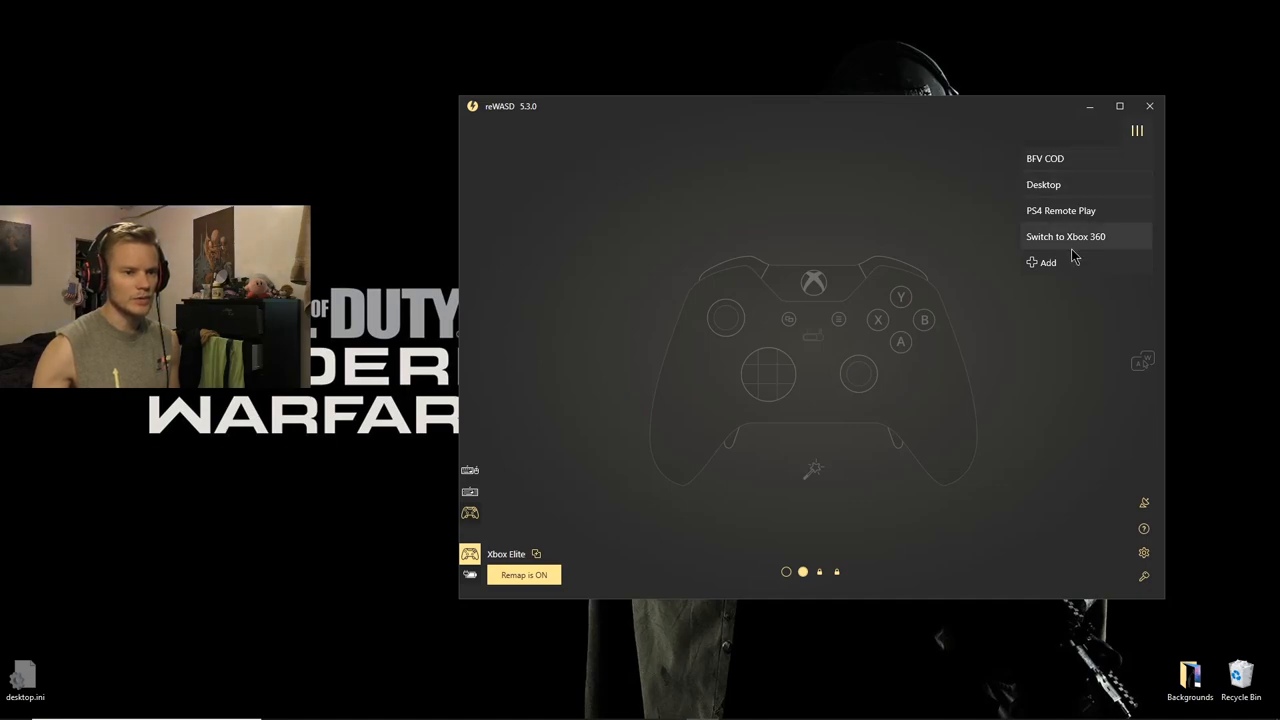
left_click(1042, 262)
type("dfbvretg")
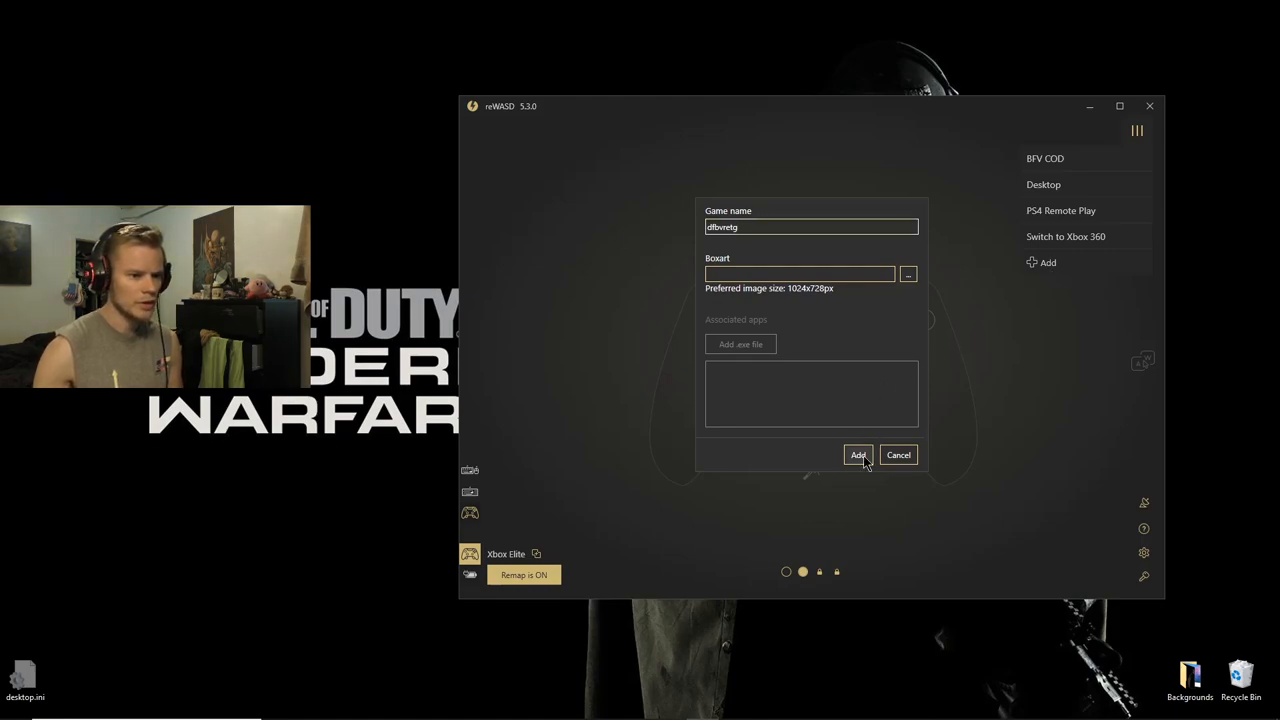
left_click(858, 455)
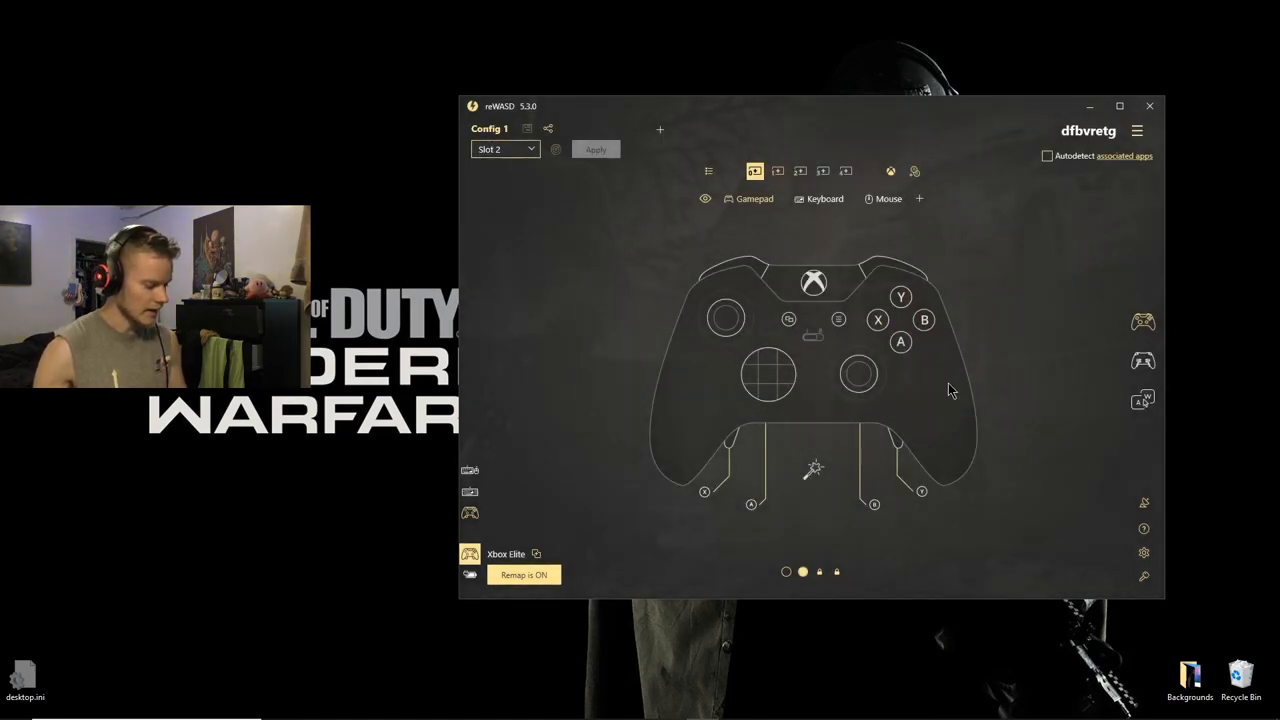
left_click(858, 373)
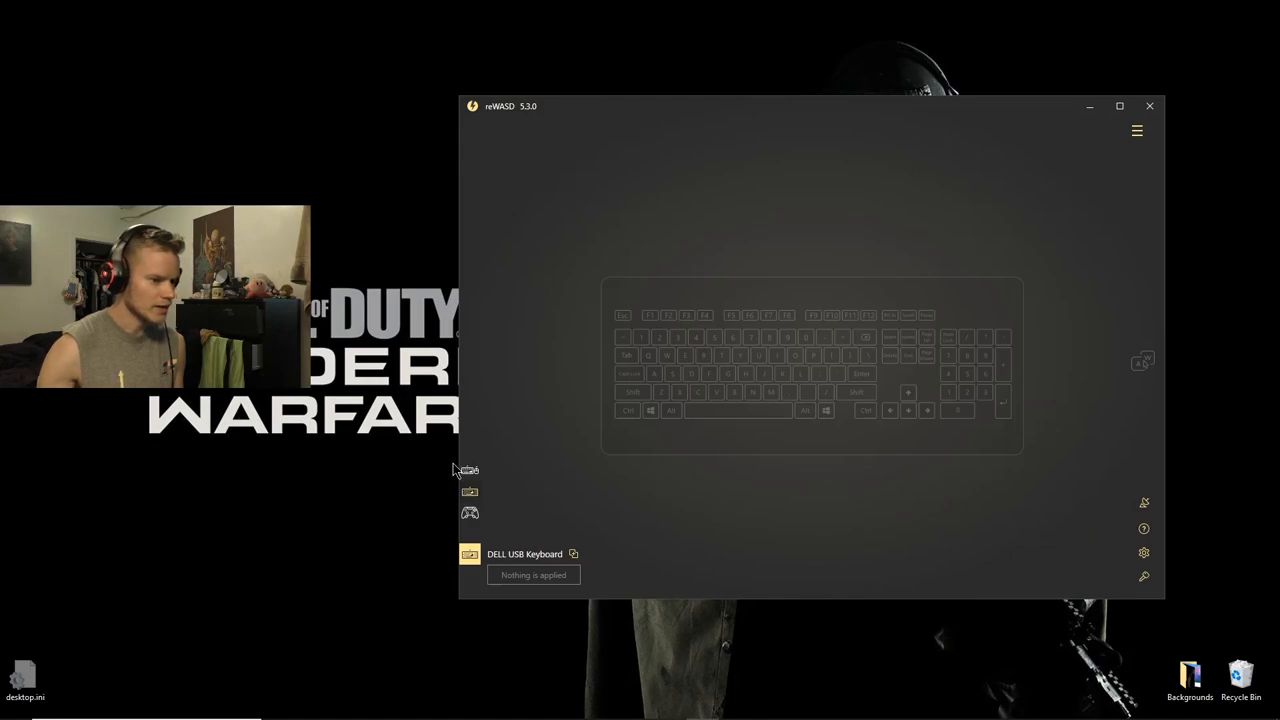
mouse_move(772, 363)
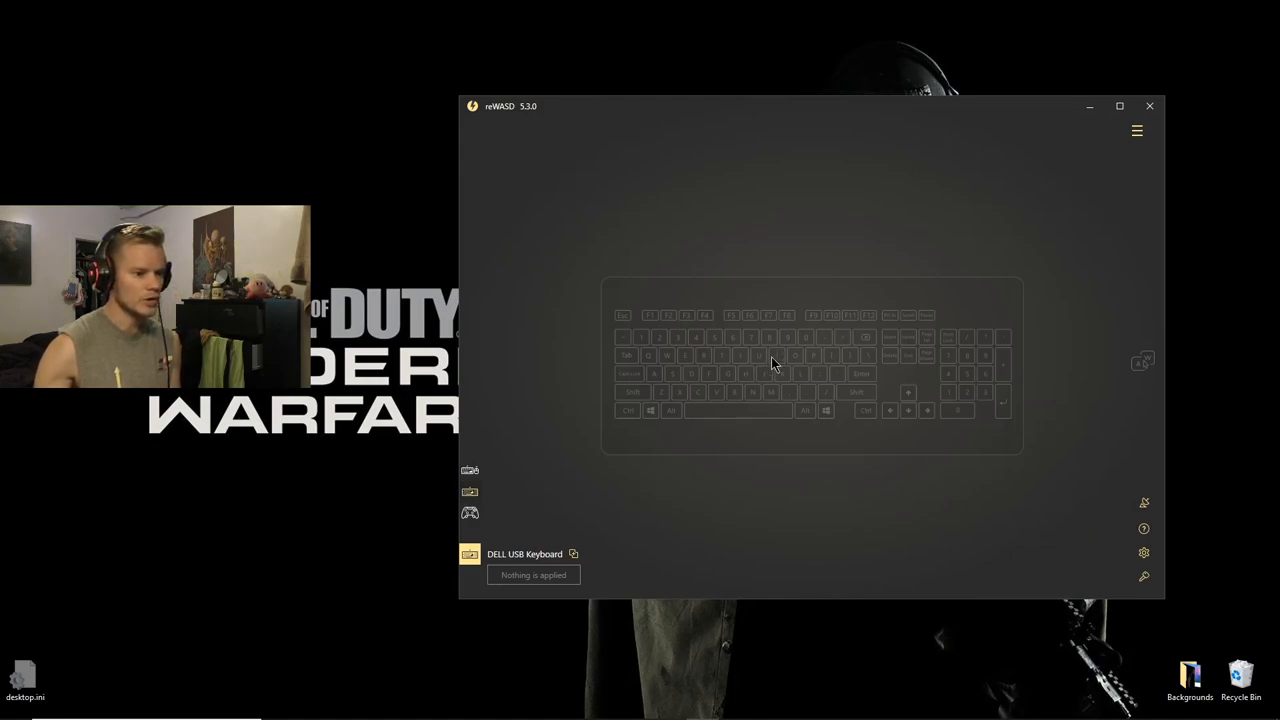
mouse_move(685, 360)
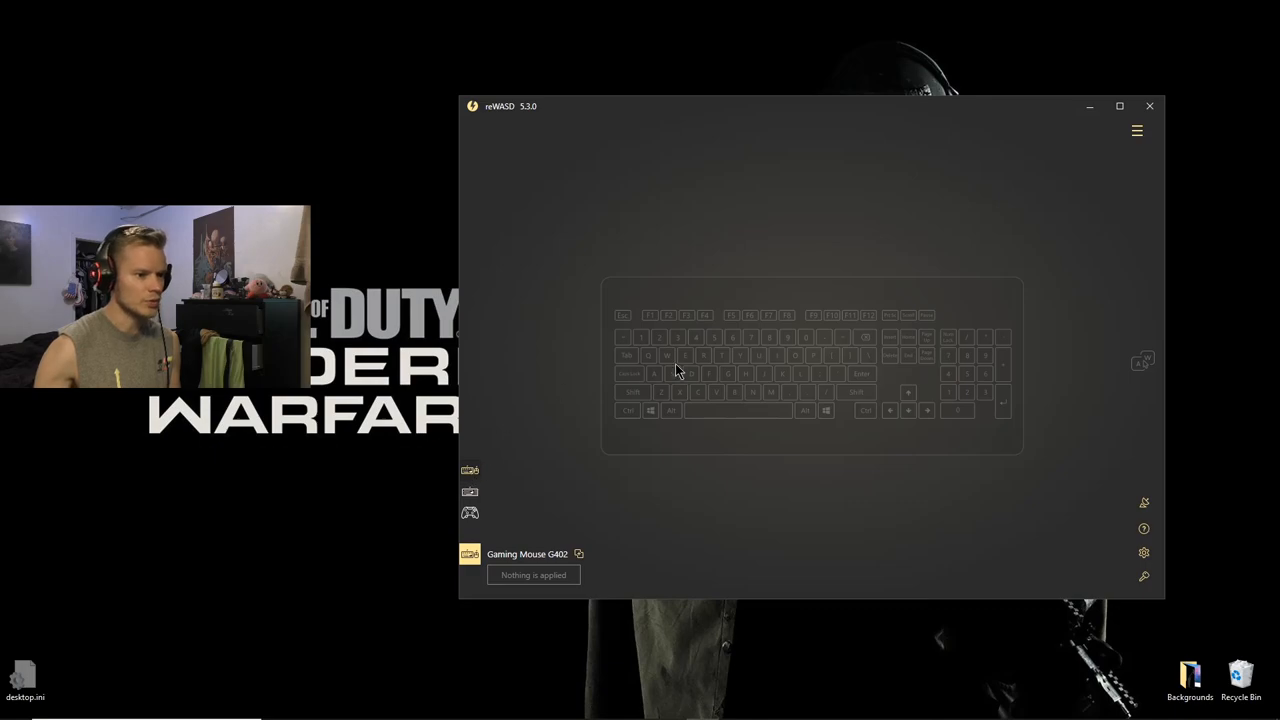
mouse_move(518, 447)
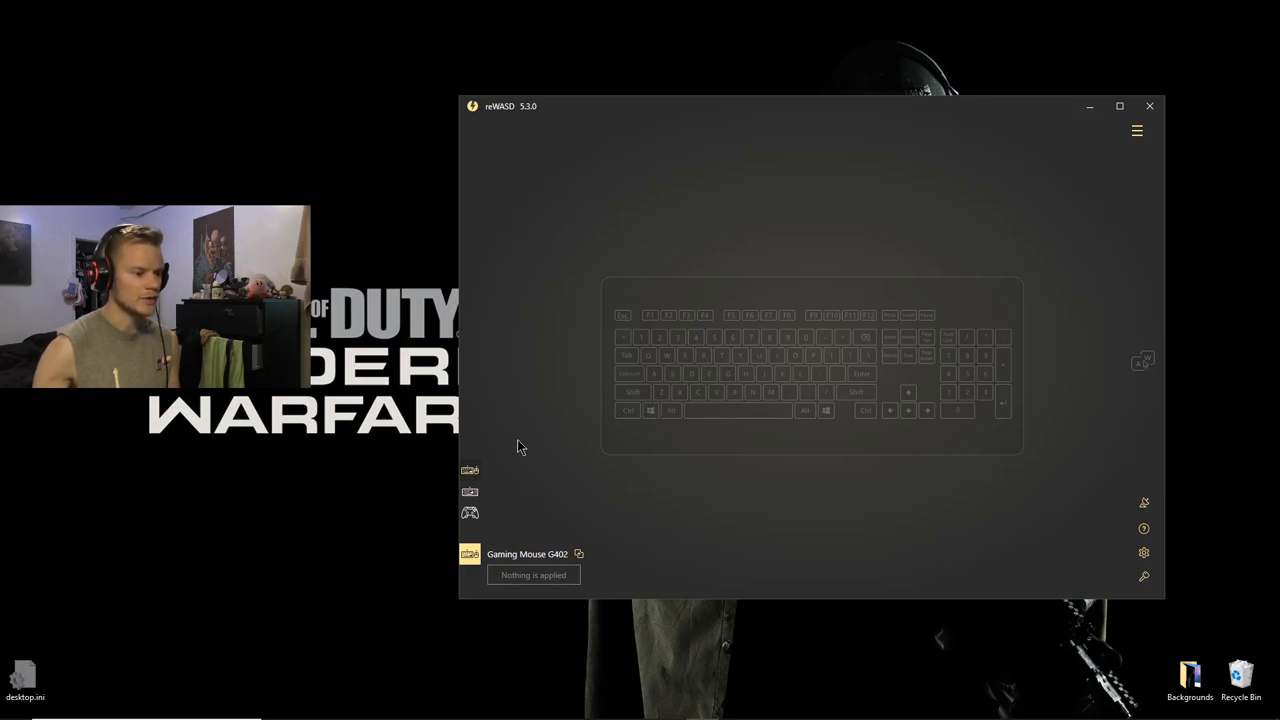
mouse_move(1137, 131)
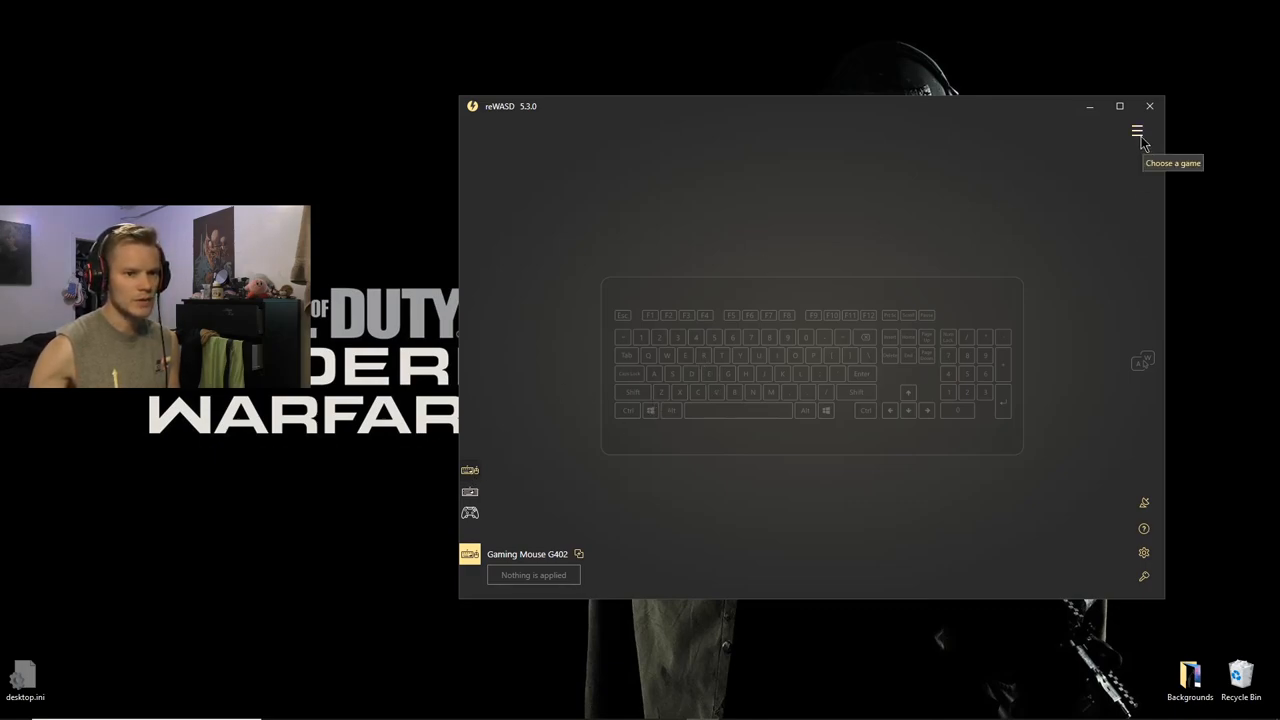
Bring up the game profile list and right-click a profile entry in it
left_click(1136, 130)
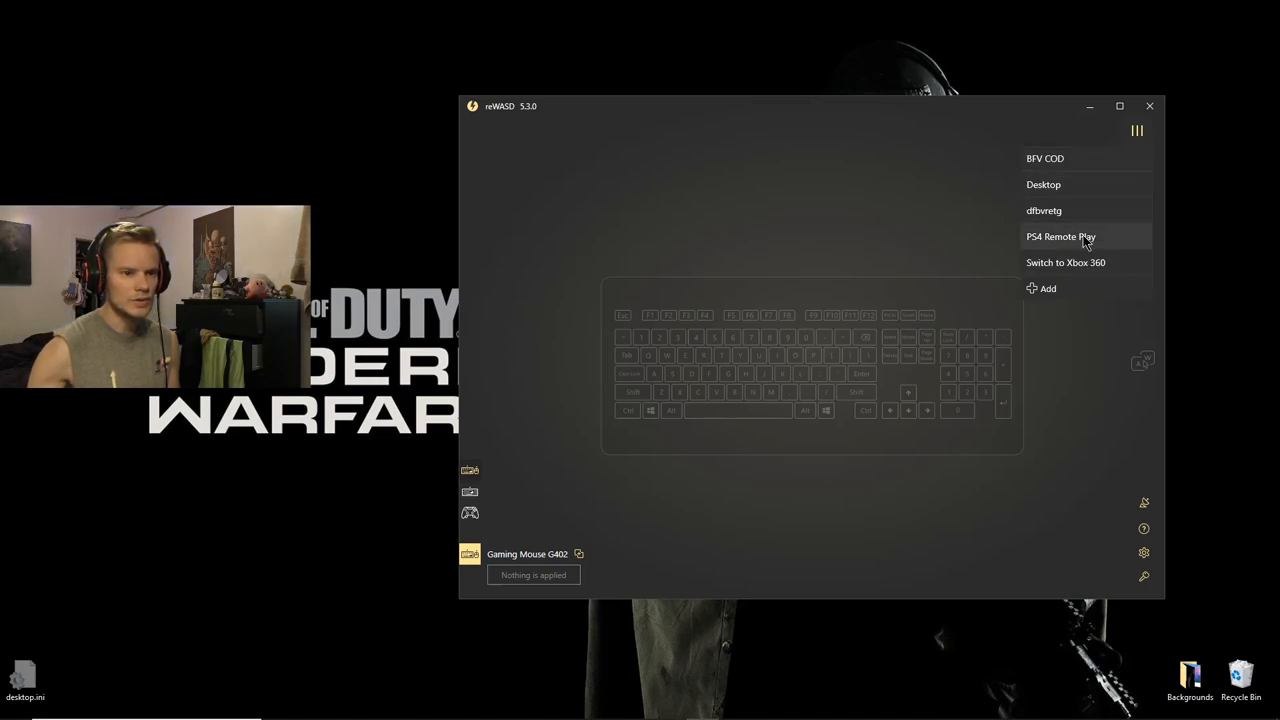
right_click(1060, 236)
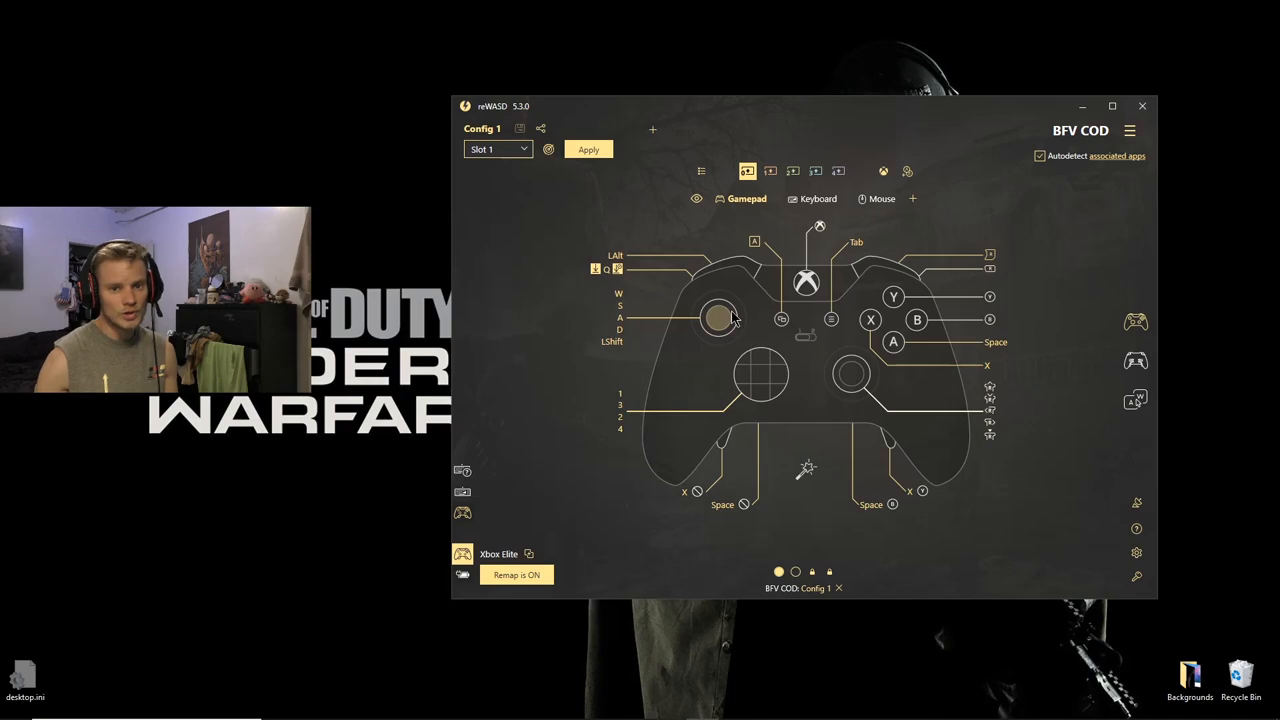
mouse_move(728, 285)
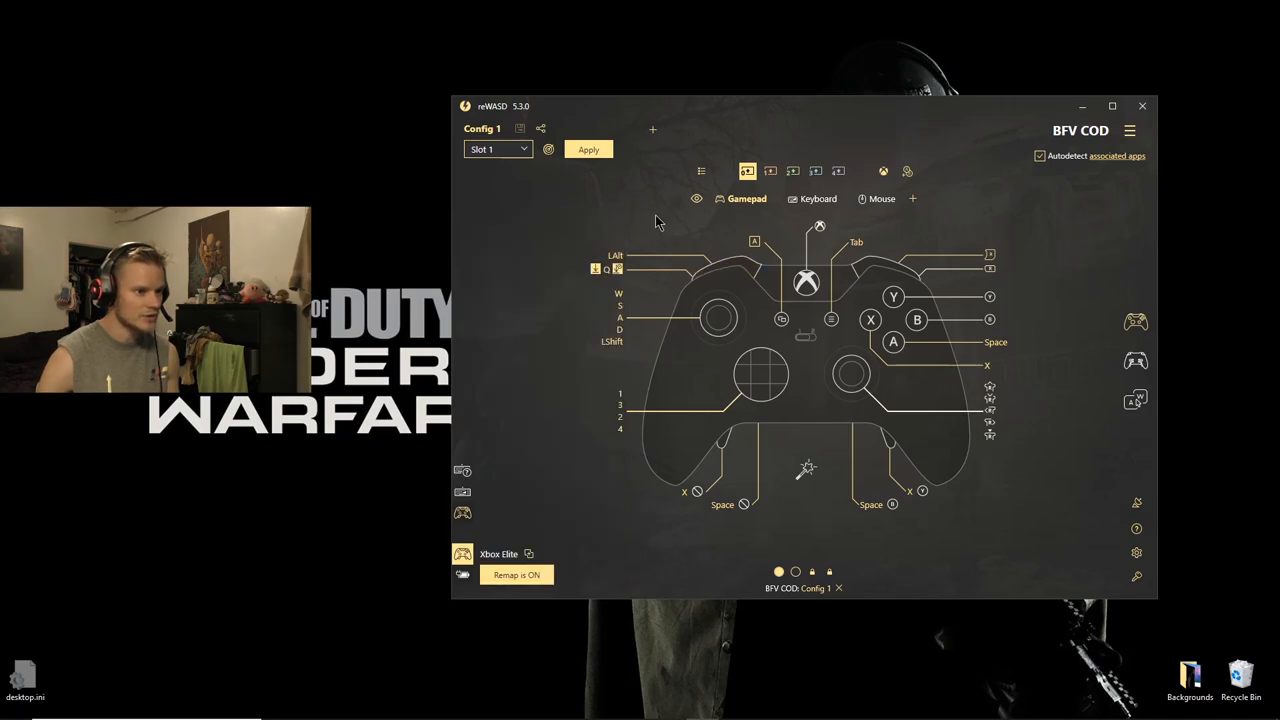
Open the left bumper's mapping panel showing its single-press Q mapping
left_click(893, 387)
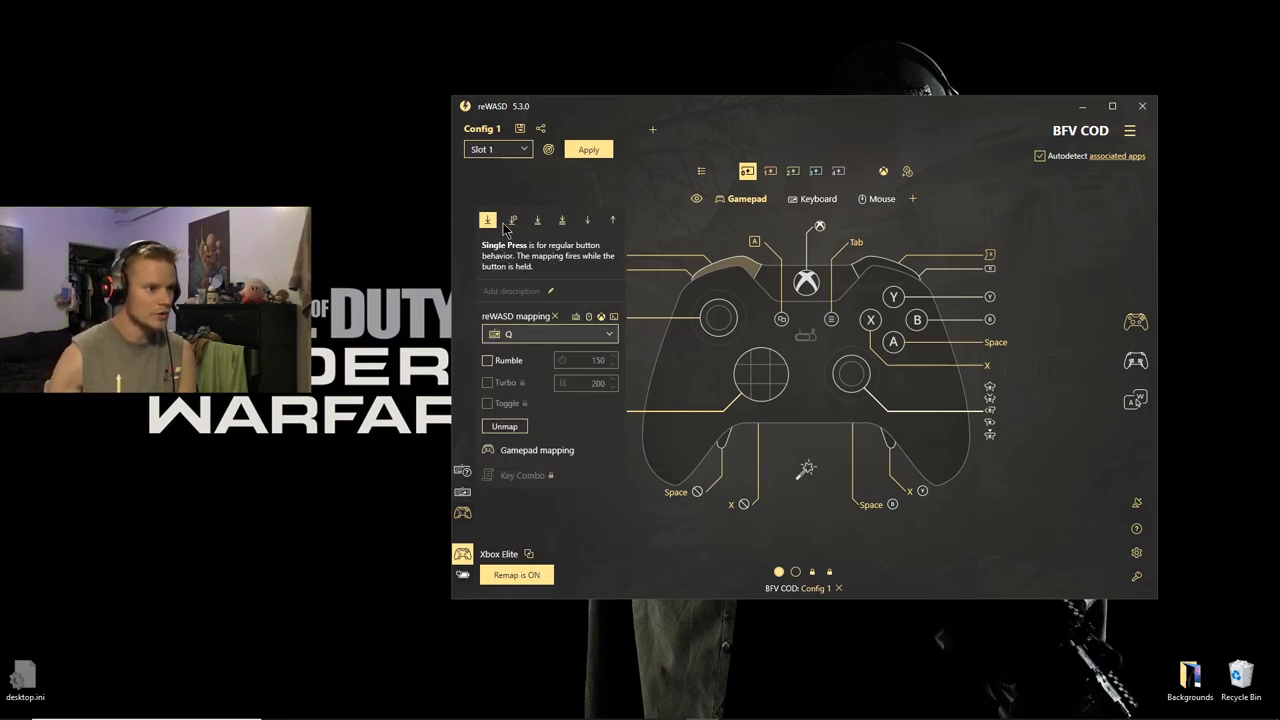
mouse_move(562, 224)
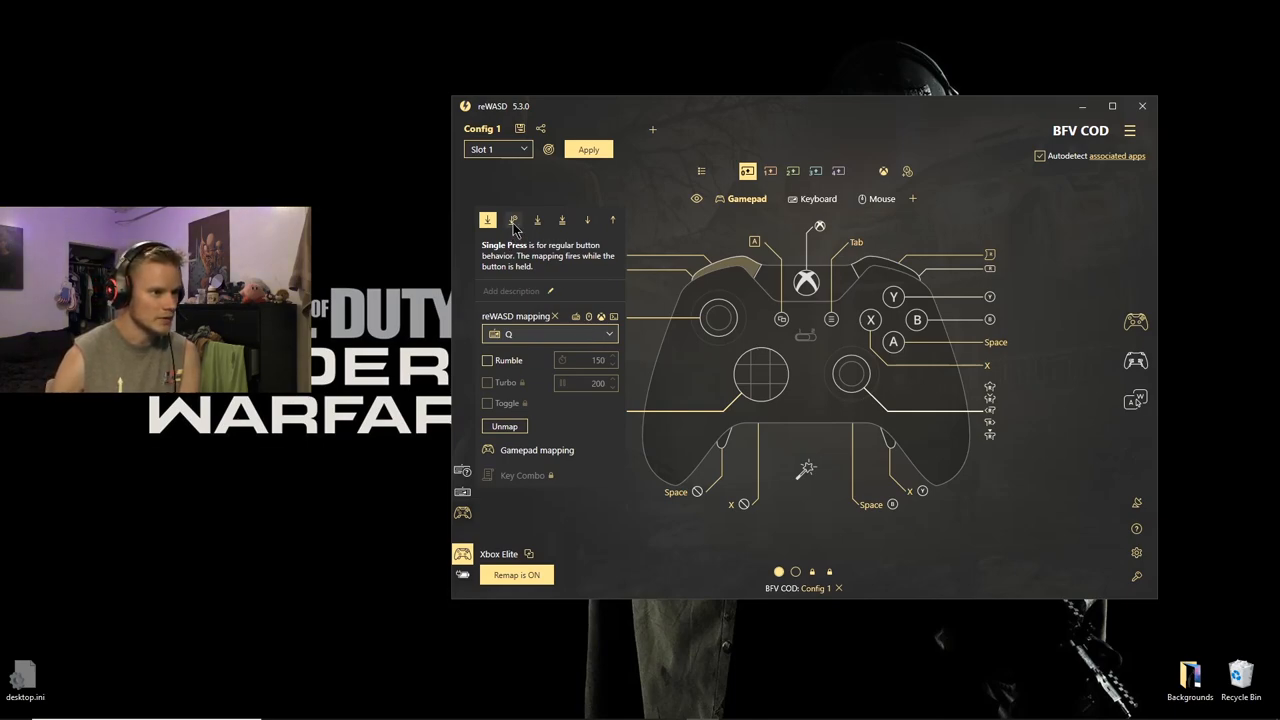
Browse the long, double, triple and start press activators: long press is ;, the rest are unmapped
left_click(513, 220)
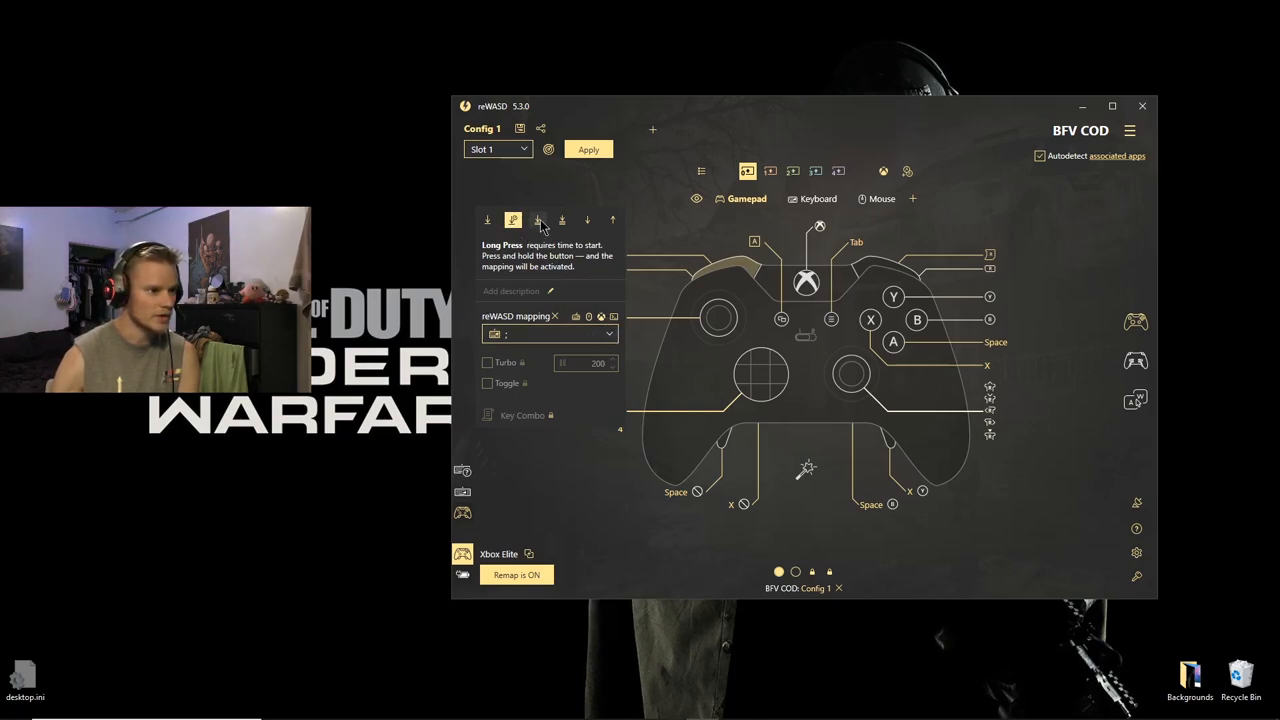
left_click(538, 220)
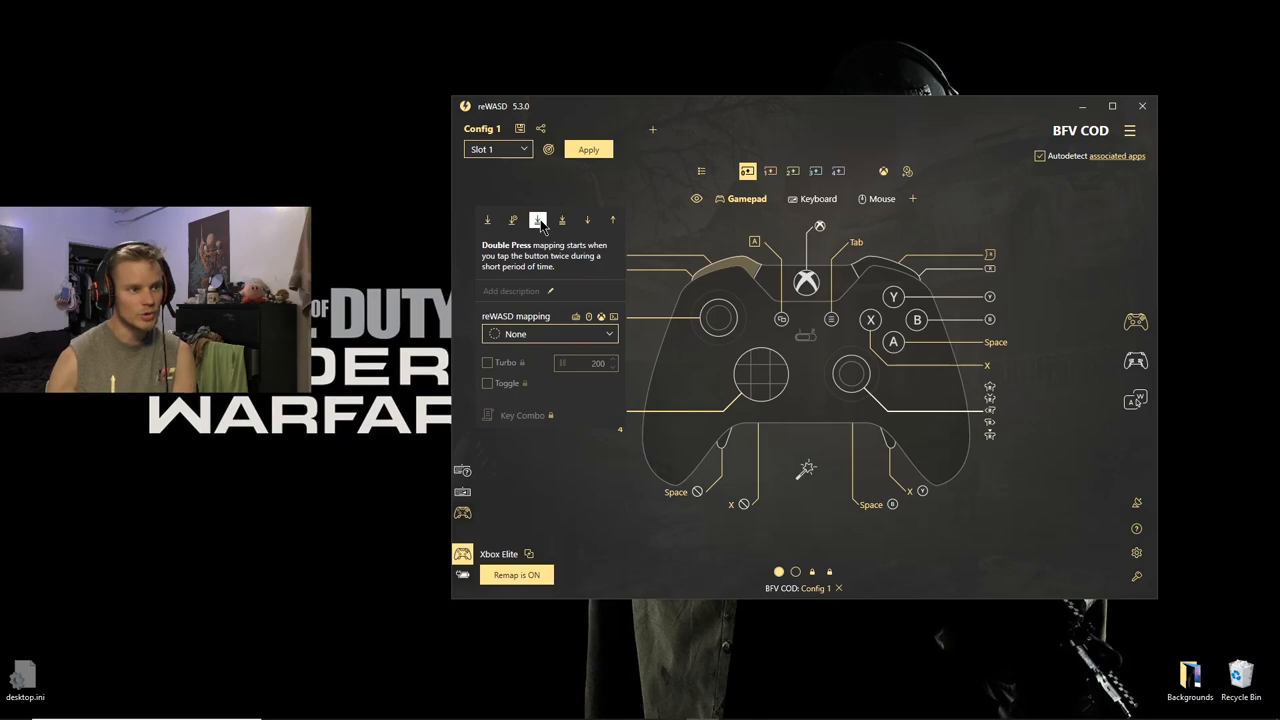
left_click(562, 220)
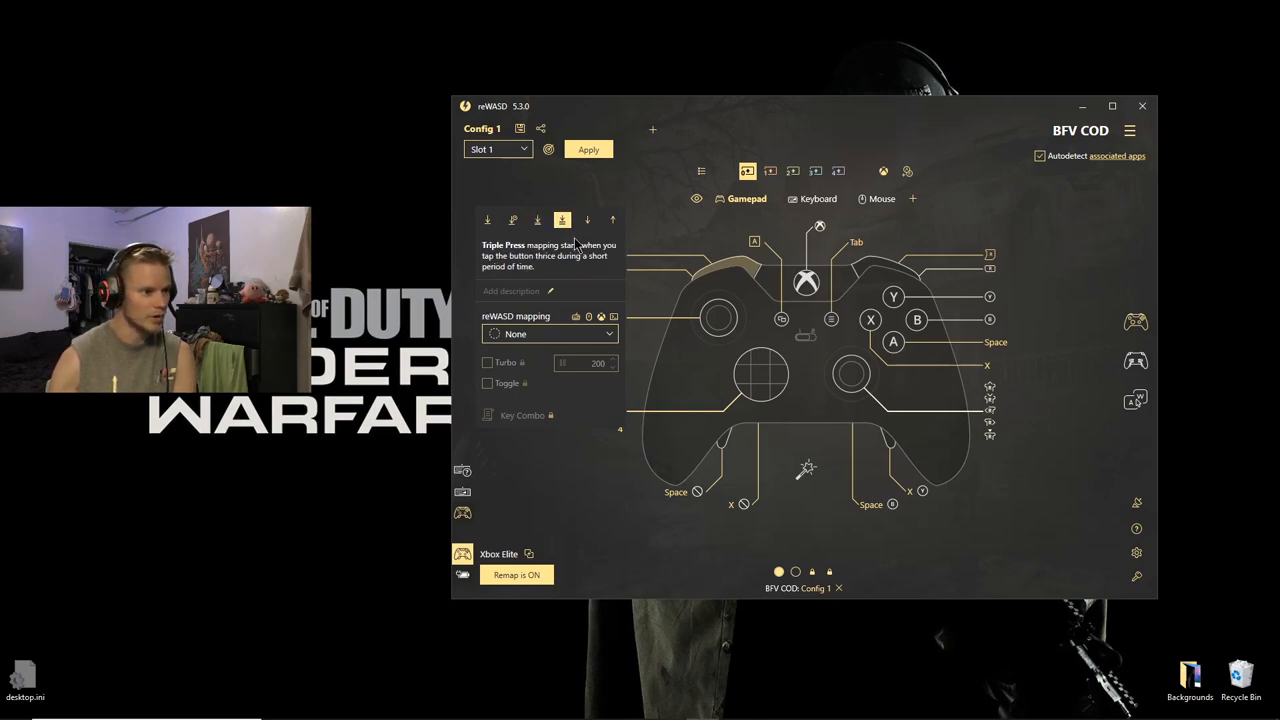
left_click(588, 220)
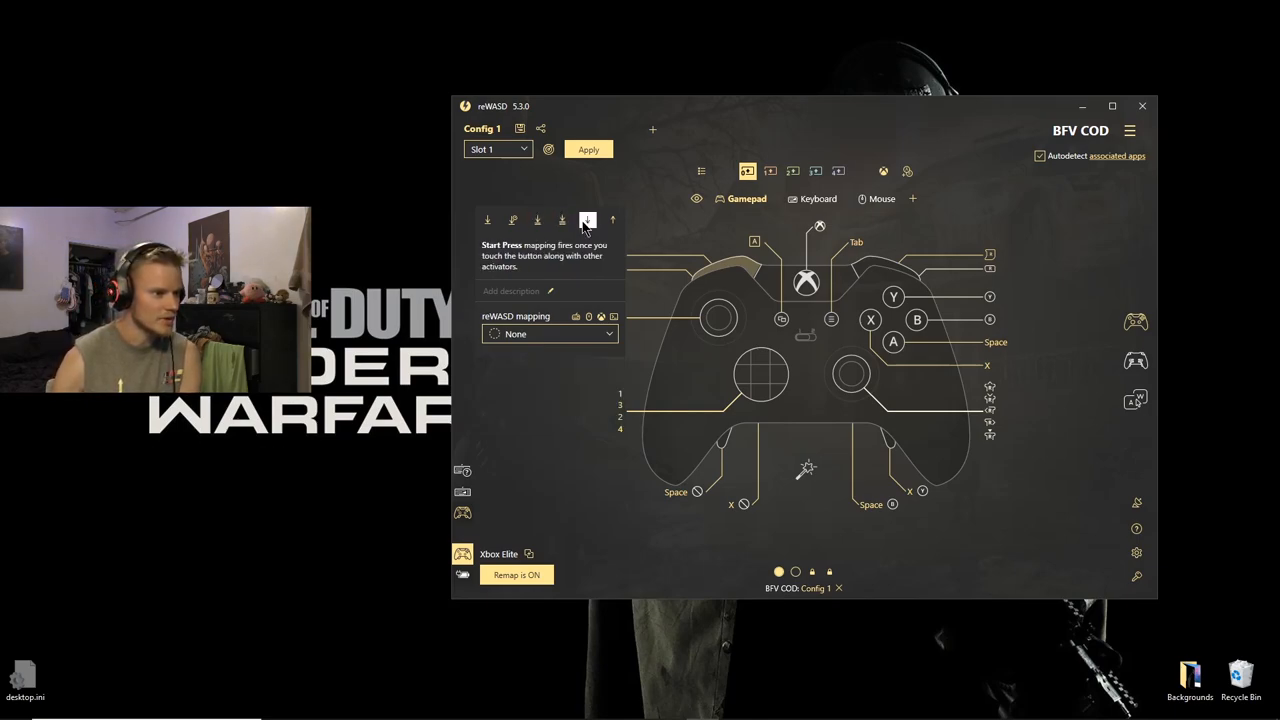
left_click(588, 220)
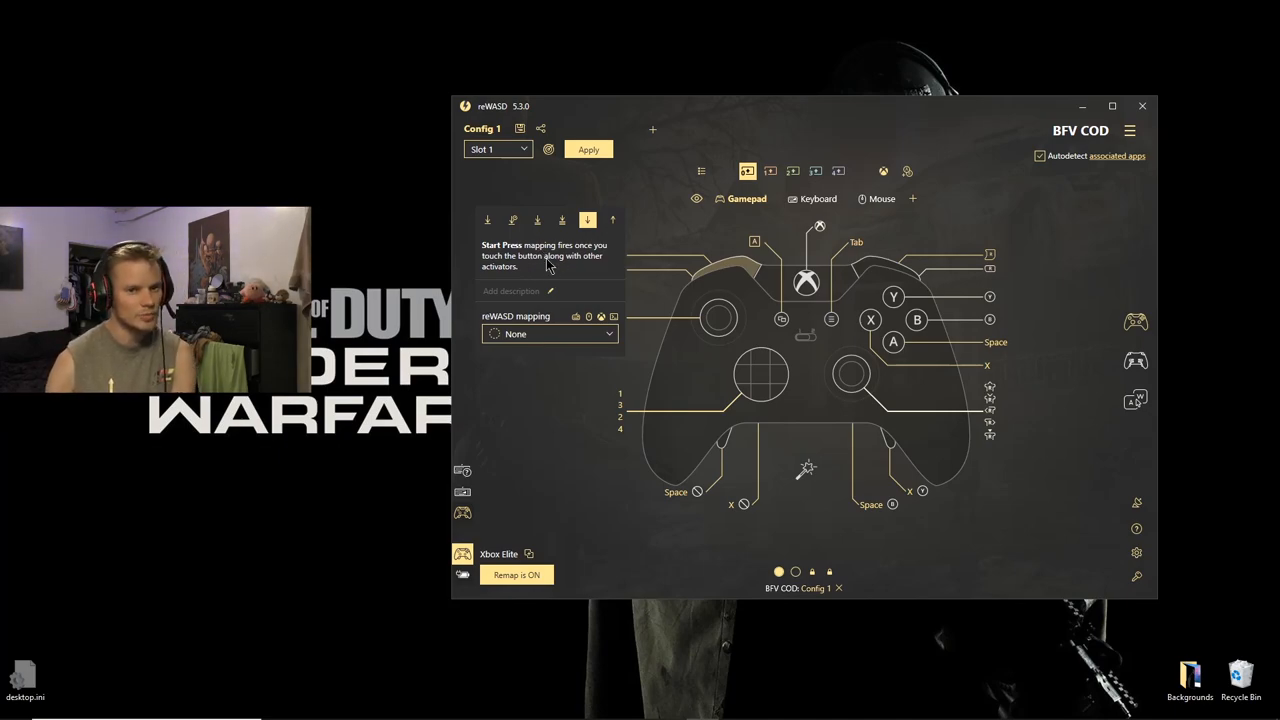
mouse_move(603, 301)
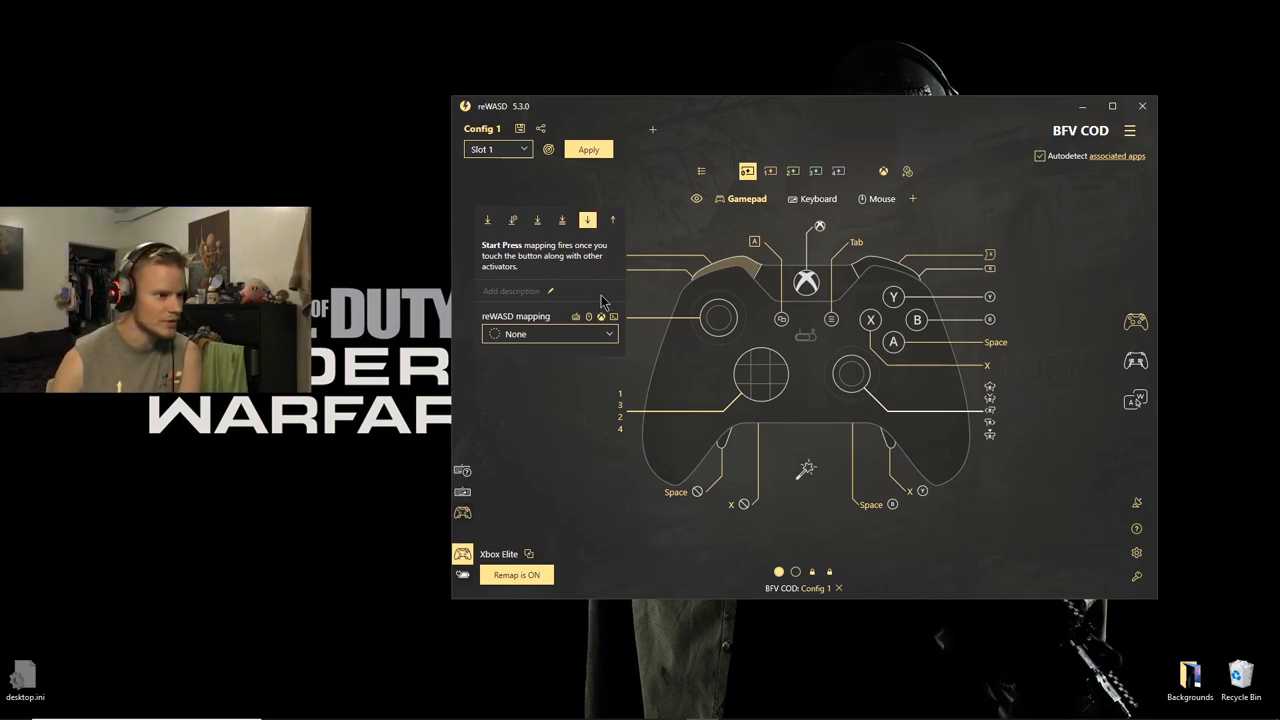